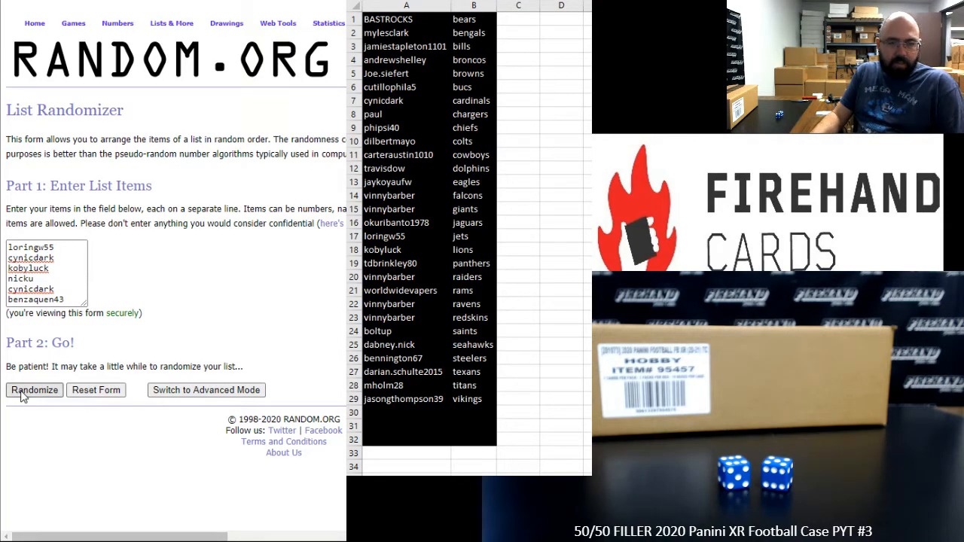
left_click(33, 389)
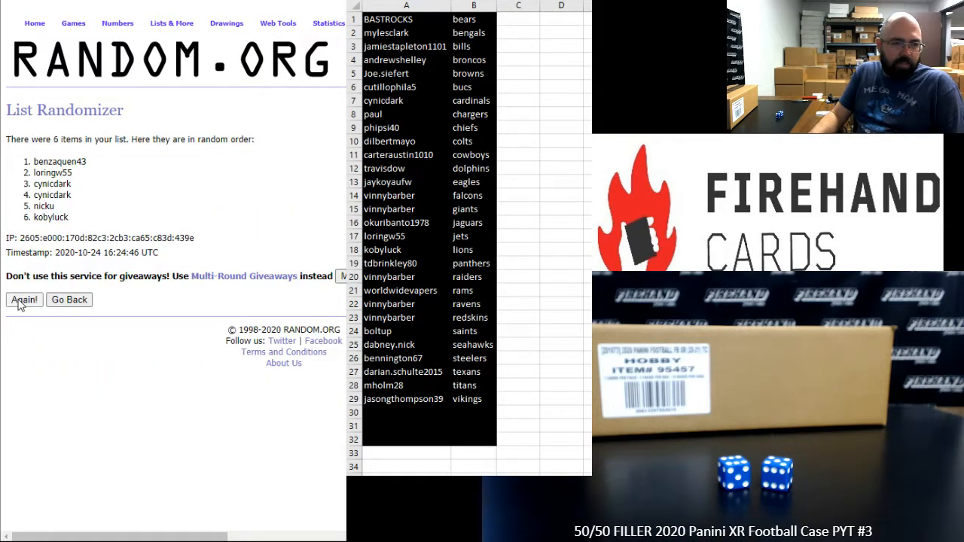
left_click(24, 299)
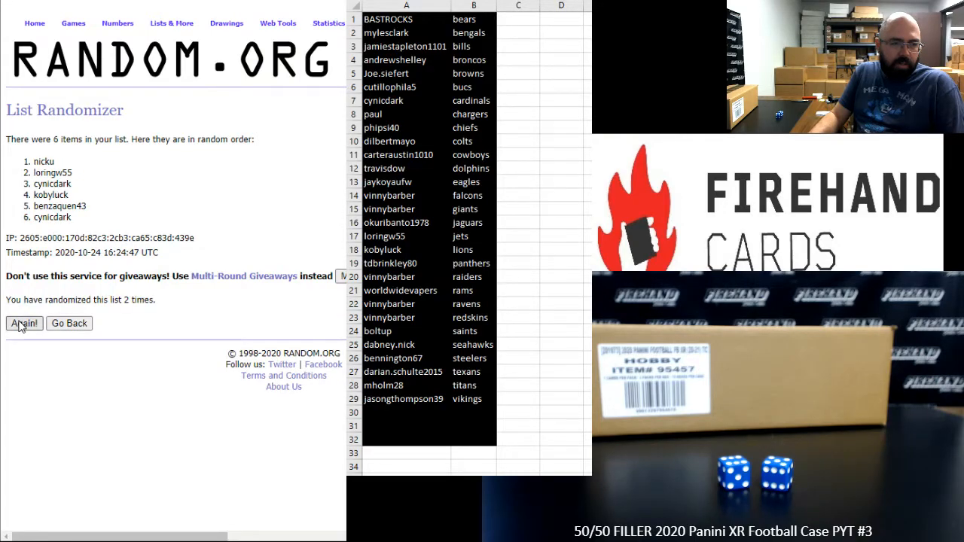
left_click(24, 323)
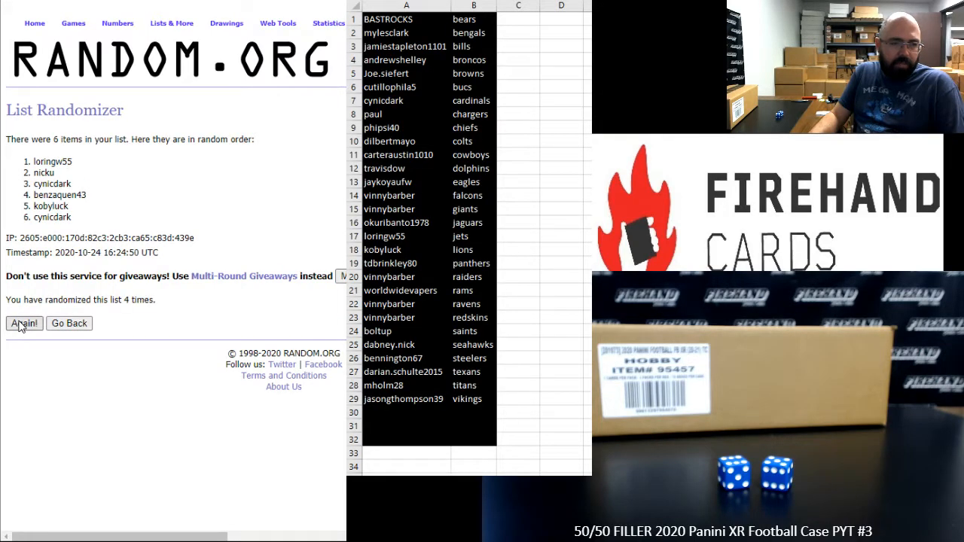
left_click(24, 323)
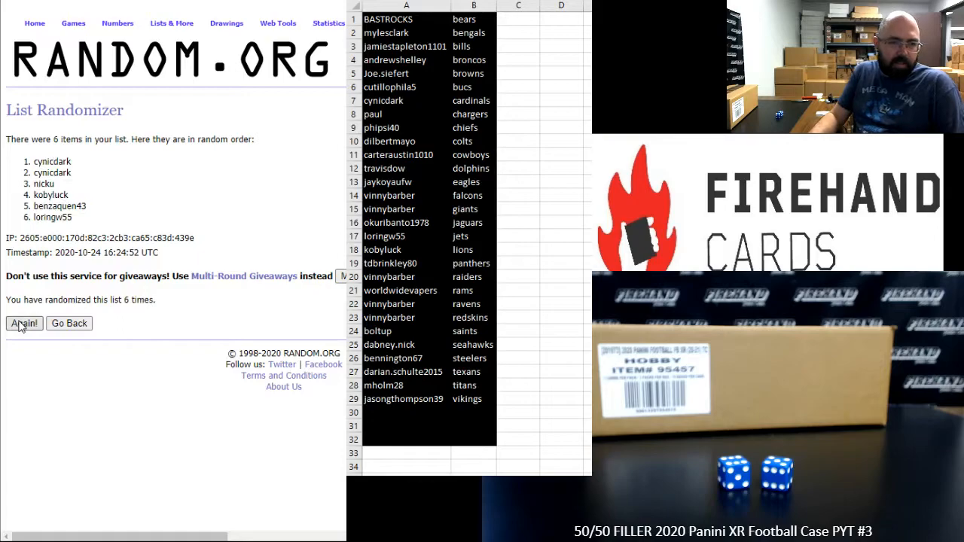
left_click(24, 322)
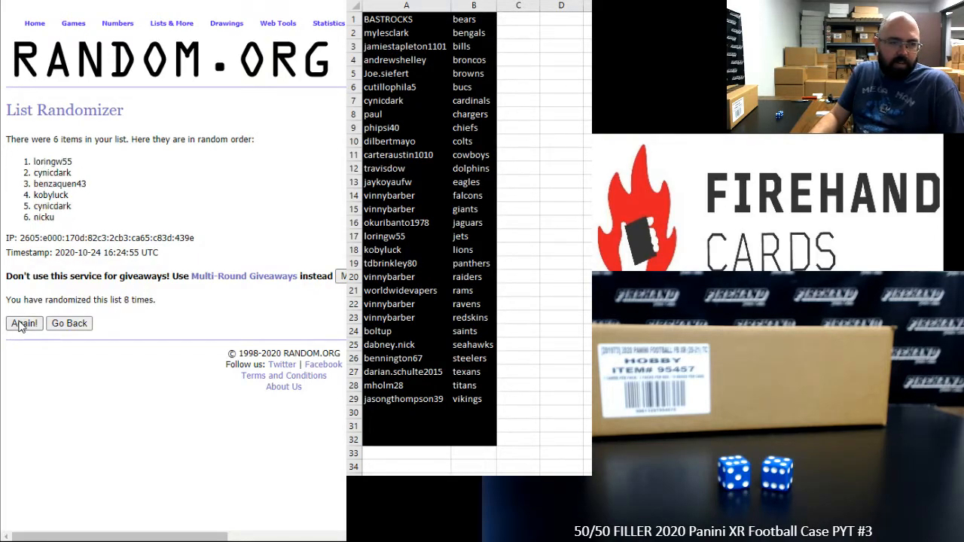
left_click(24, 322)
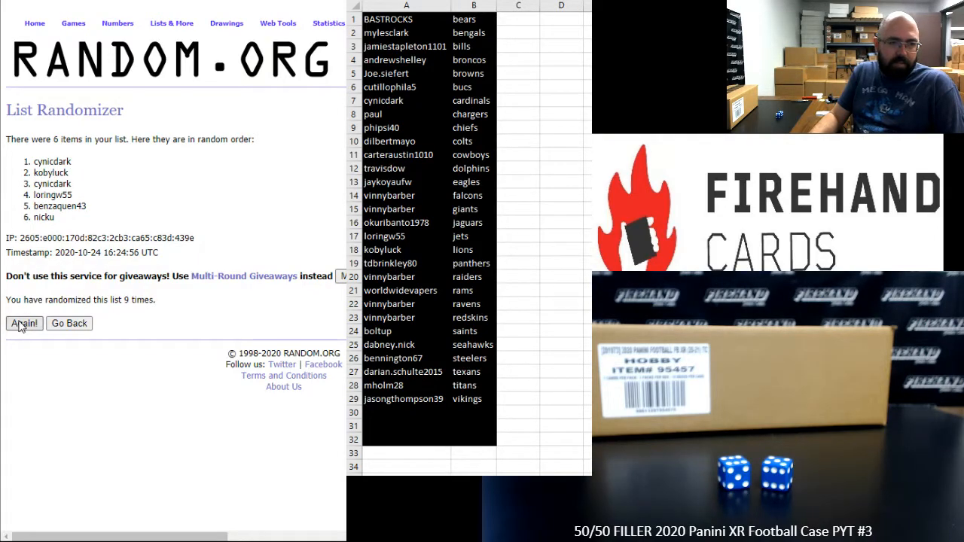
left_click(24, 323)
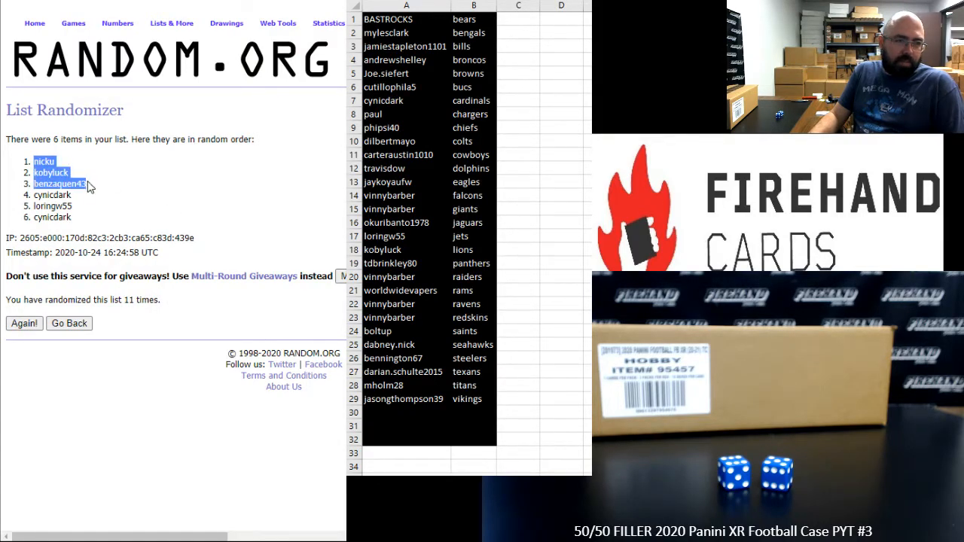
left_click(518, 19)
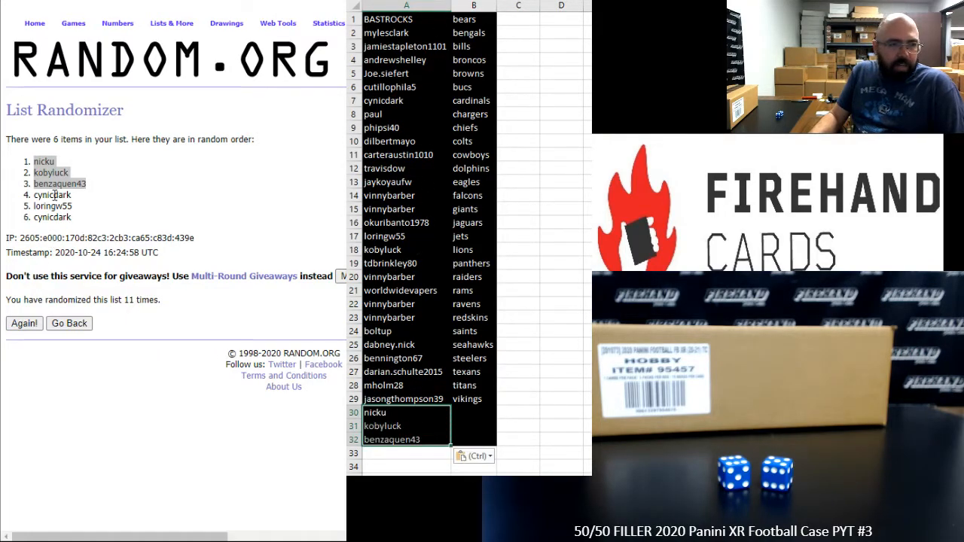
left_click_drag(51, 195, 52, 217)
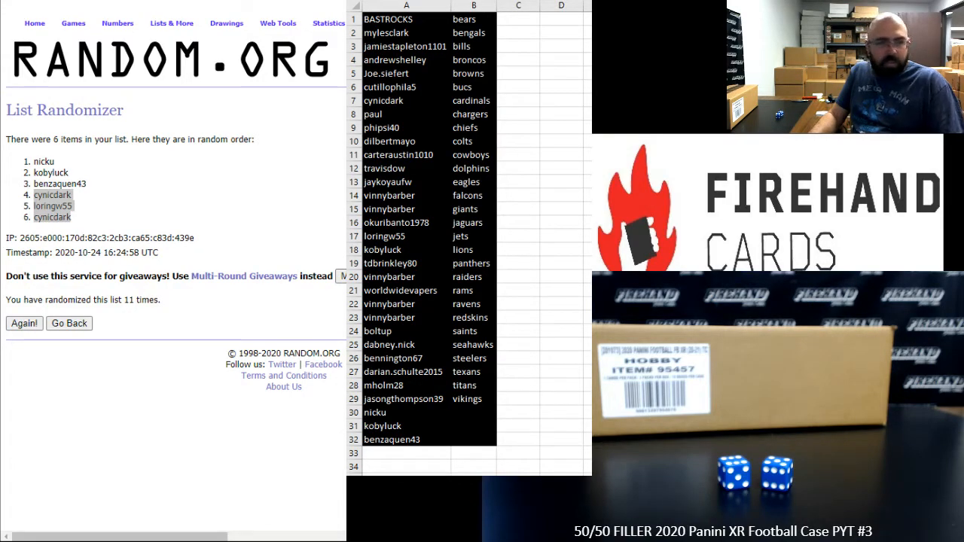
left_click(69, 323)
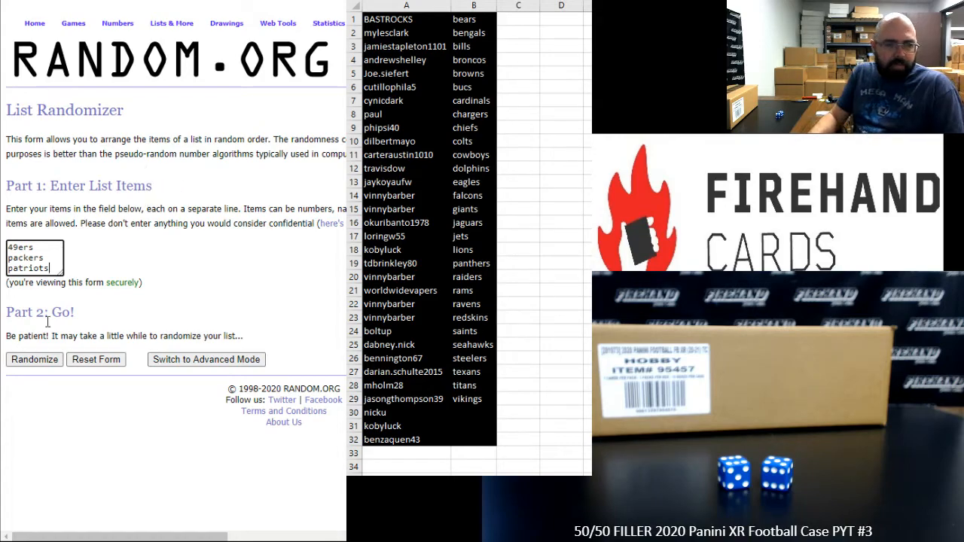
Shuffle 49ers, packers and patriots seven times, ending in the order 49ers, packers, patriots
left_click(33, 359)
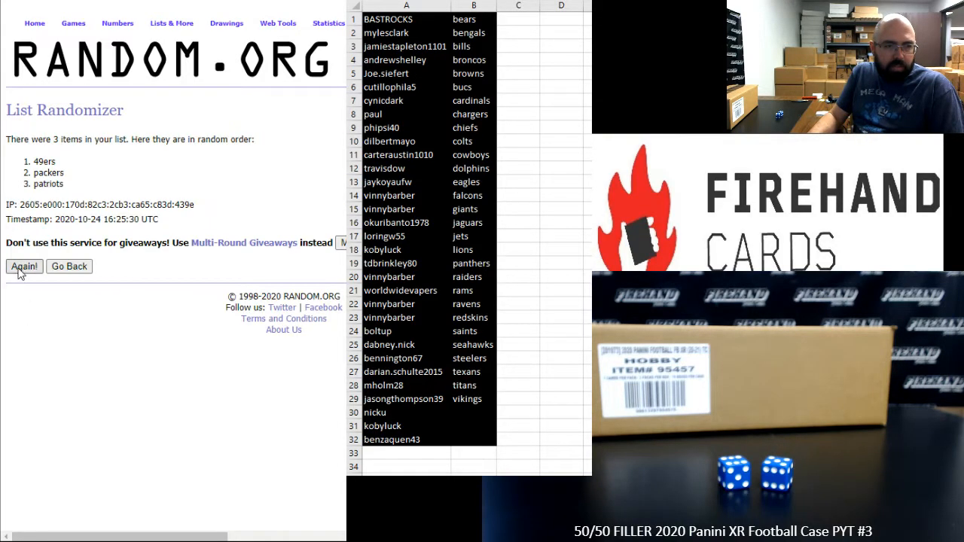
left_click(24, 265)
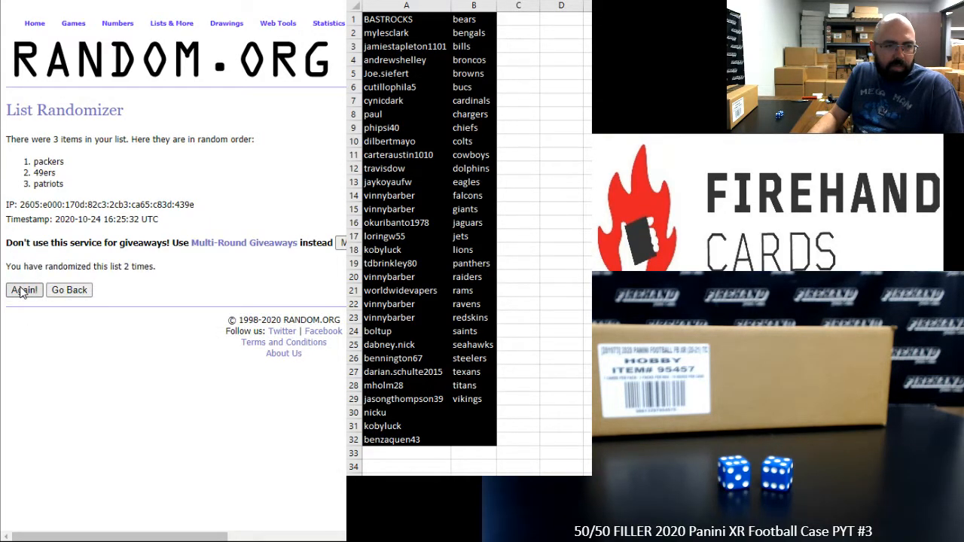
left_click(24, 289)
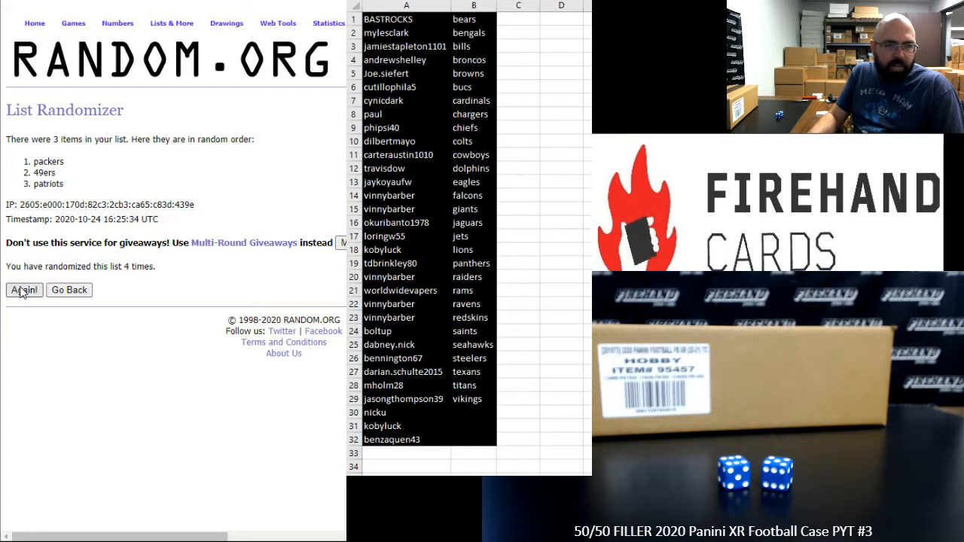
left_click(23, 289)
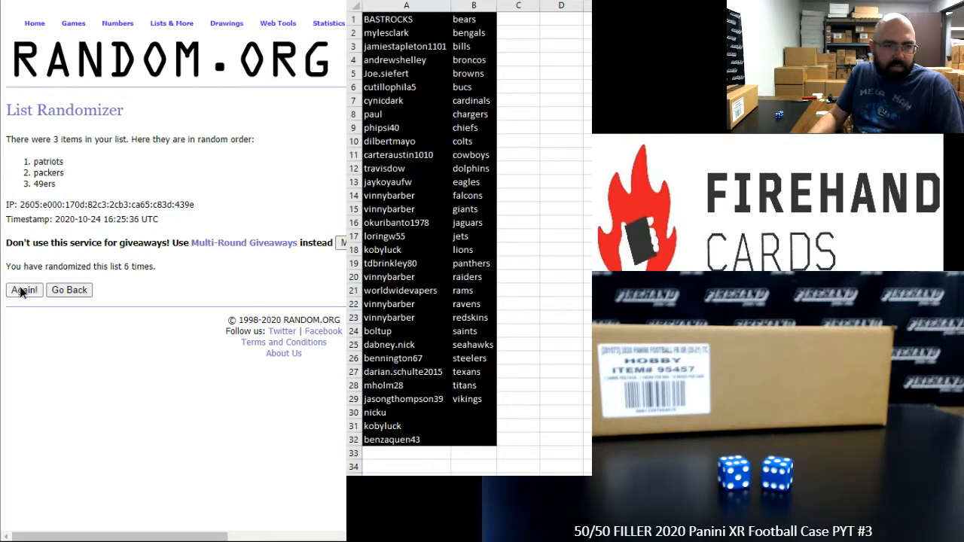
left_click(24, 289)
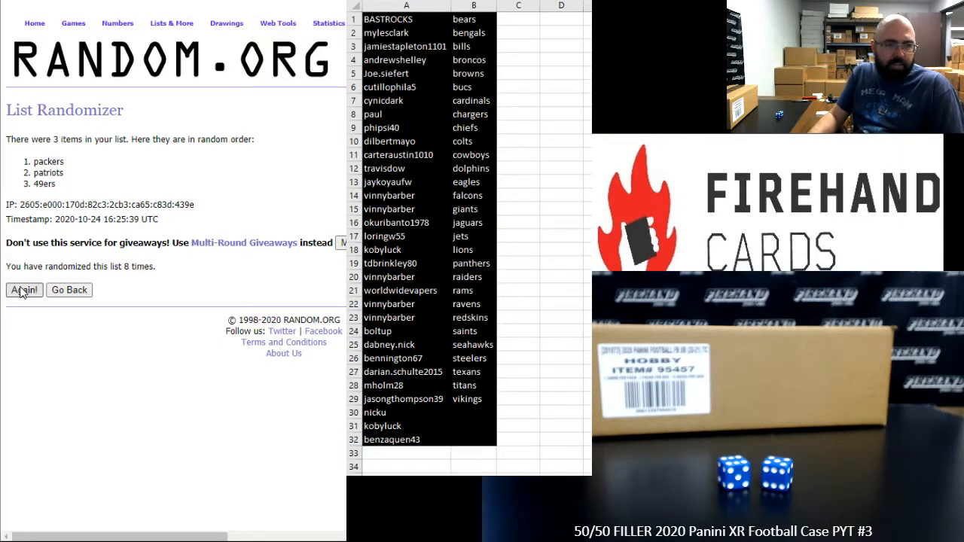
left_click(24, 289)
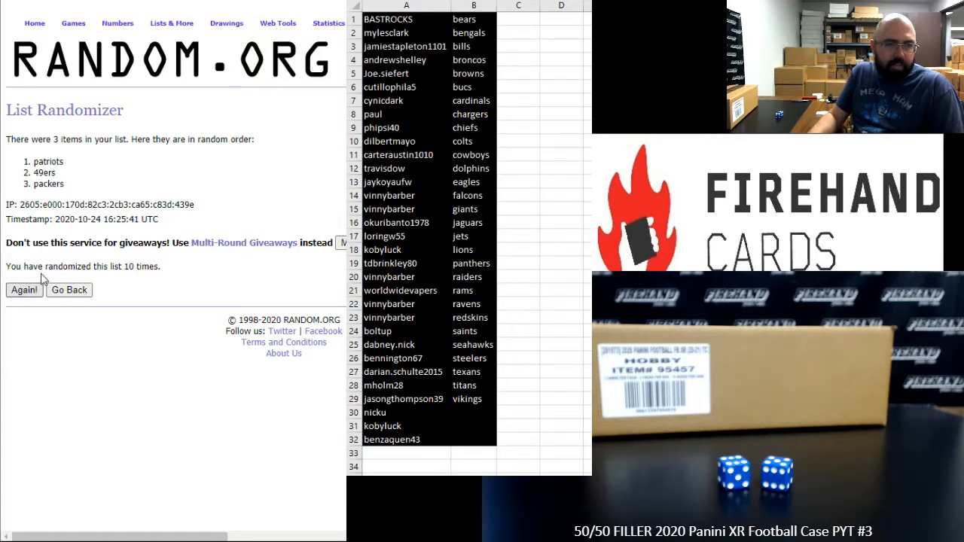
left_click(25, 289)
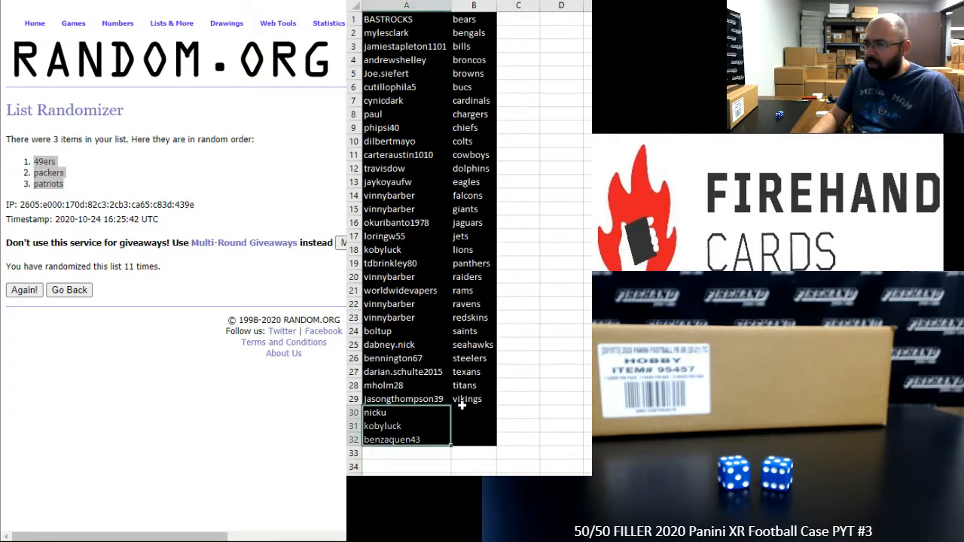
left_click(473, 413)
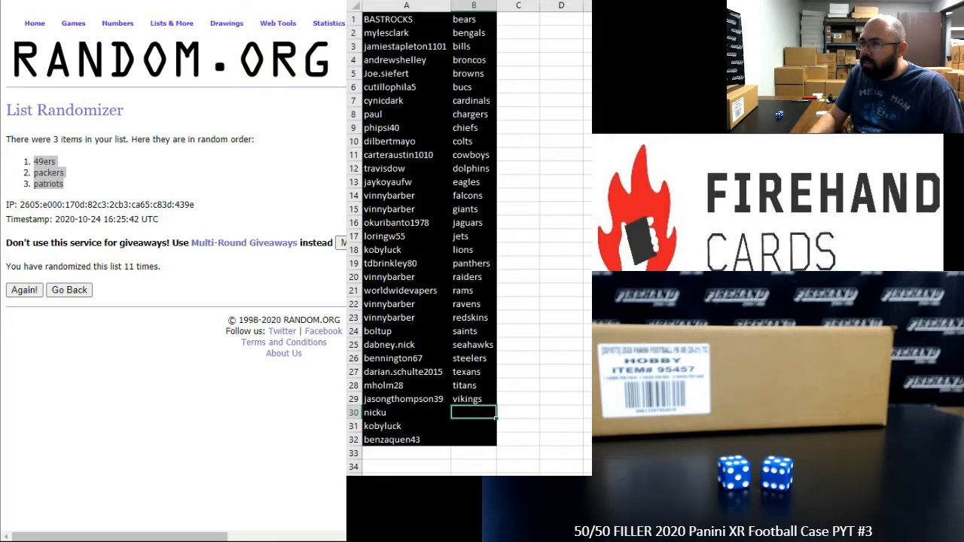
type("49ers")
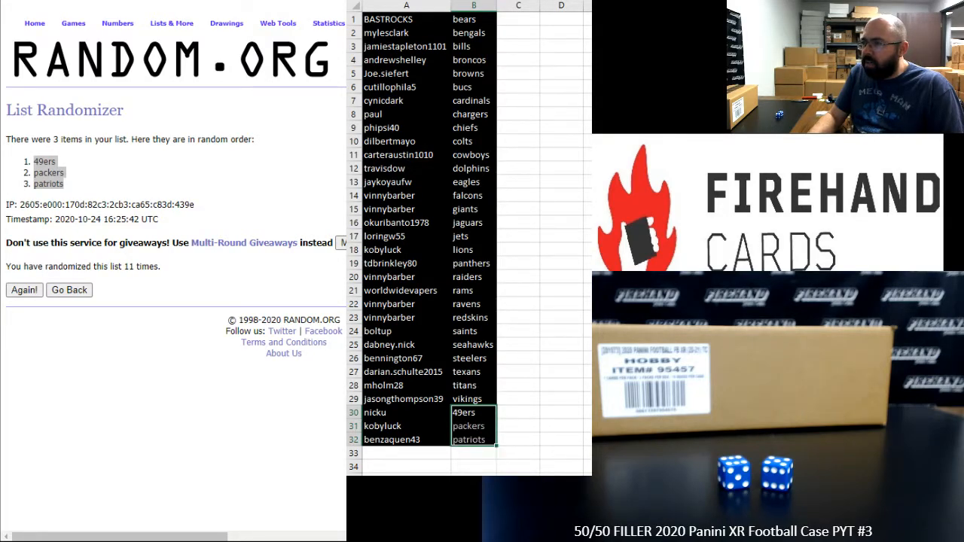
left_click(407, 413)
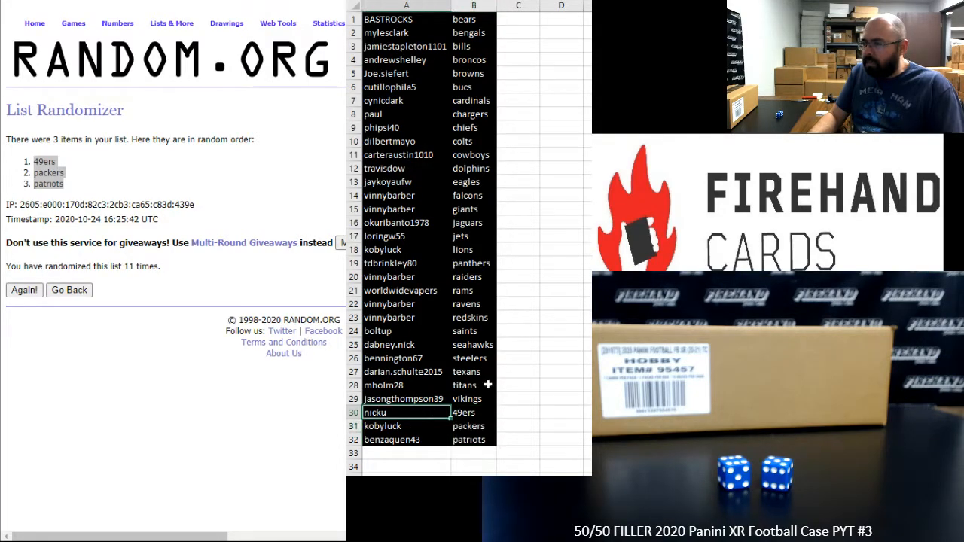
left_click(407, 440)
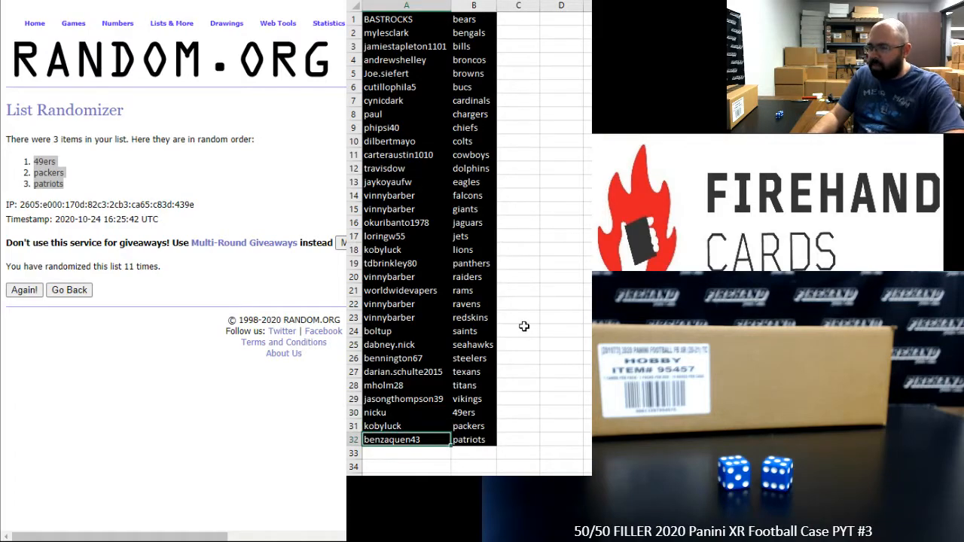